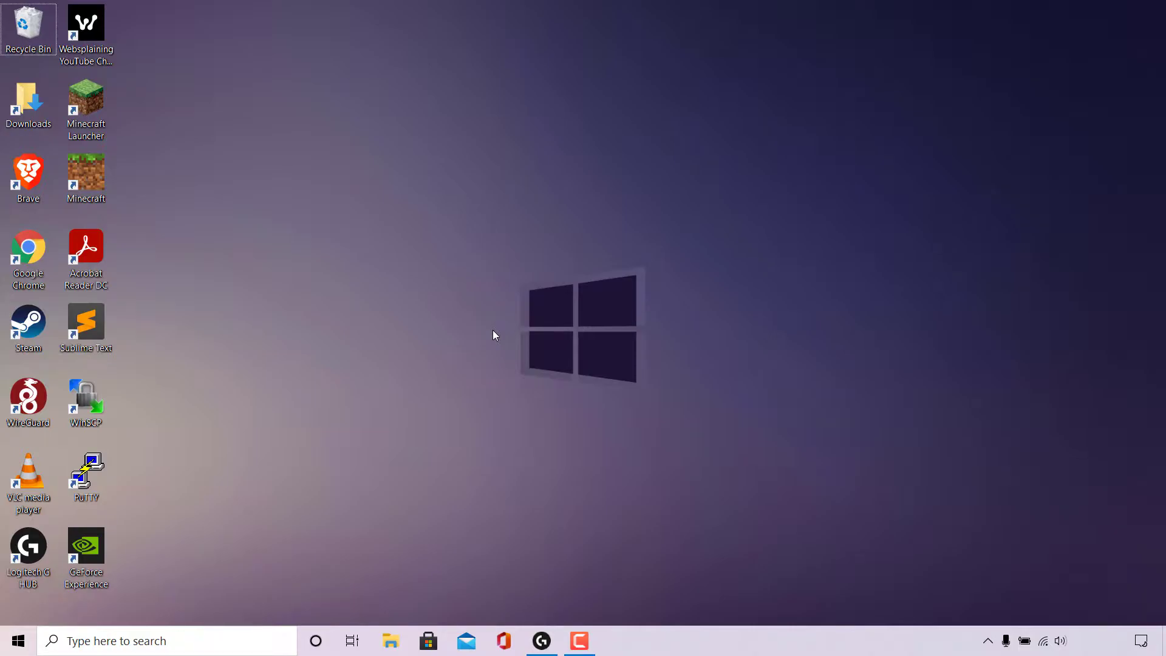
Search Windows for 'pc' so This PC appears as the best match
click(152, 640)
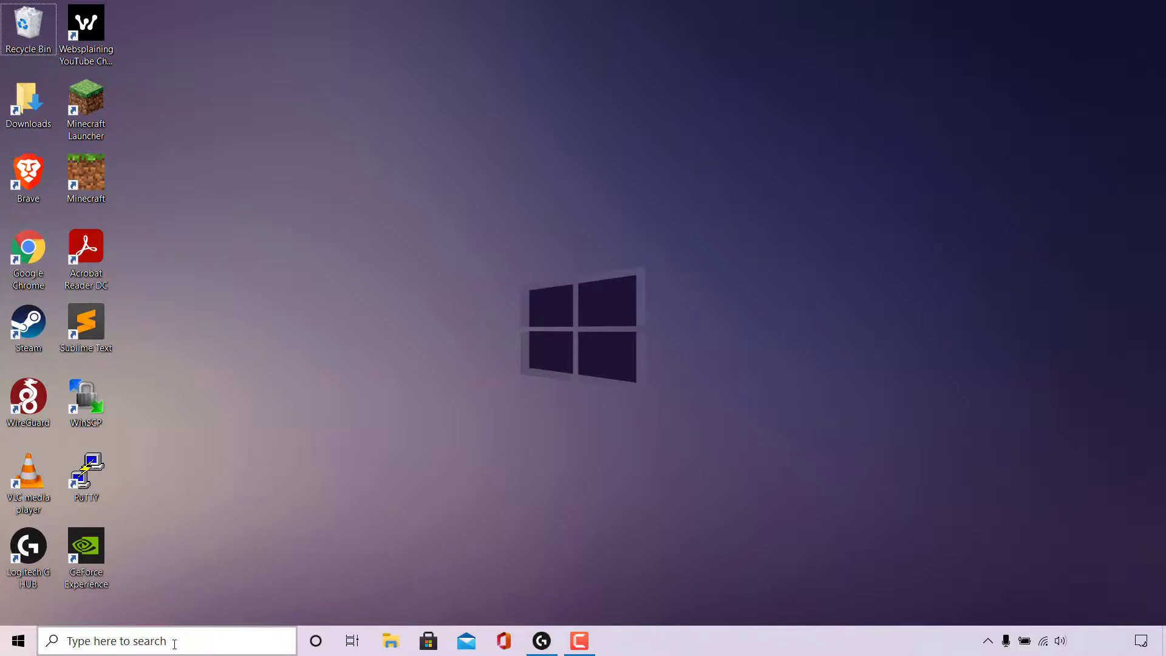
click(121, 640)
text(this)
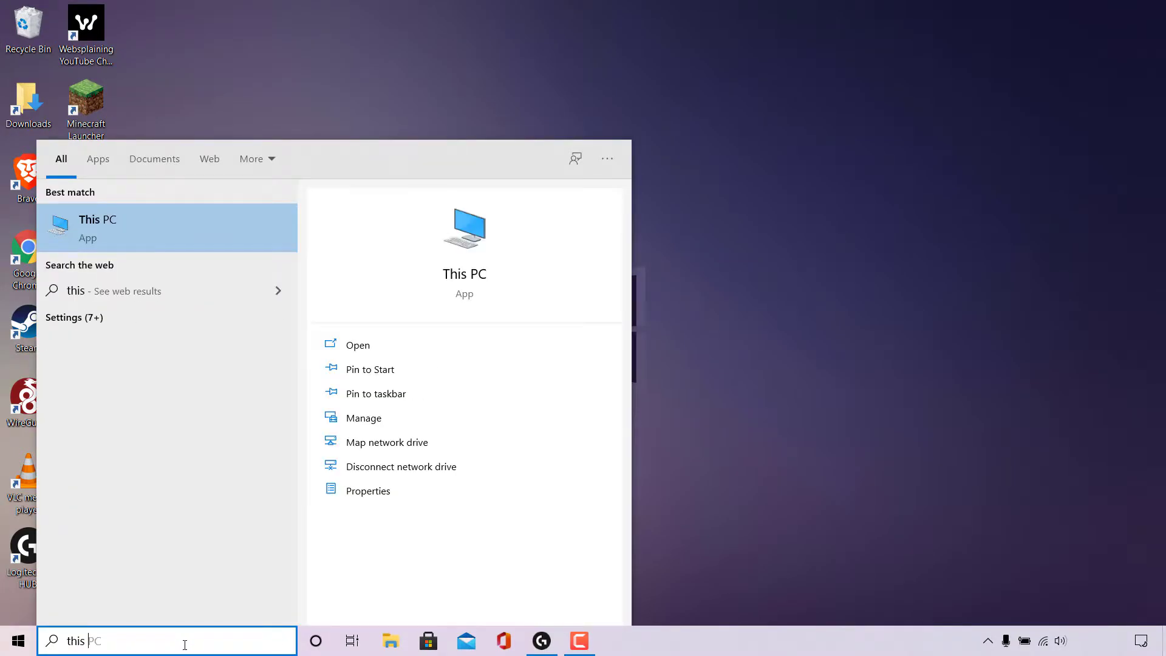
text(pc)
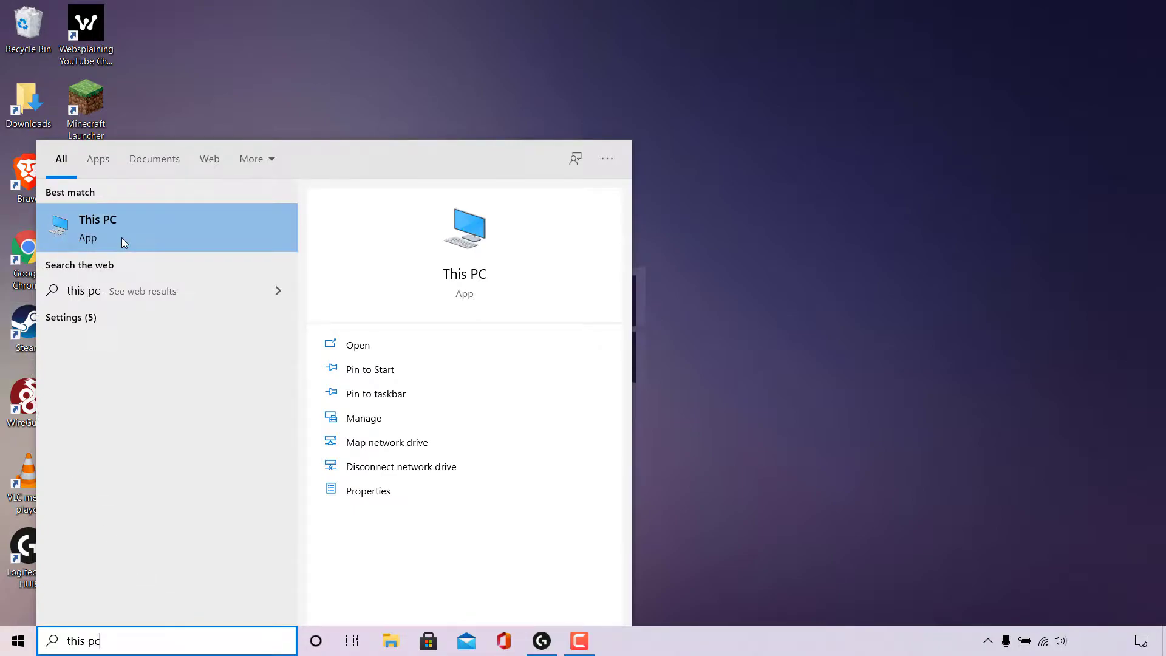
mouse_move(387, 341)
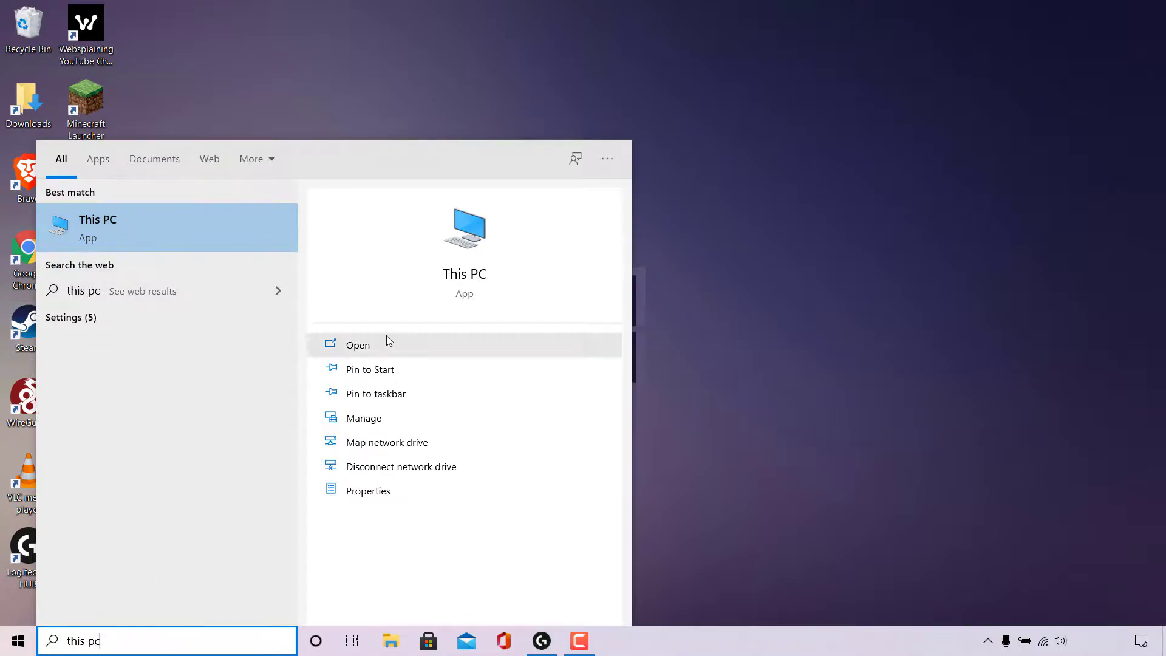
Launch This PC from the search result in File Explorer
click(358, 345)
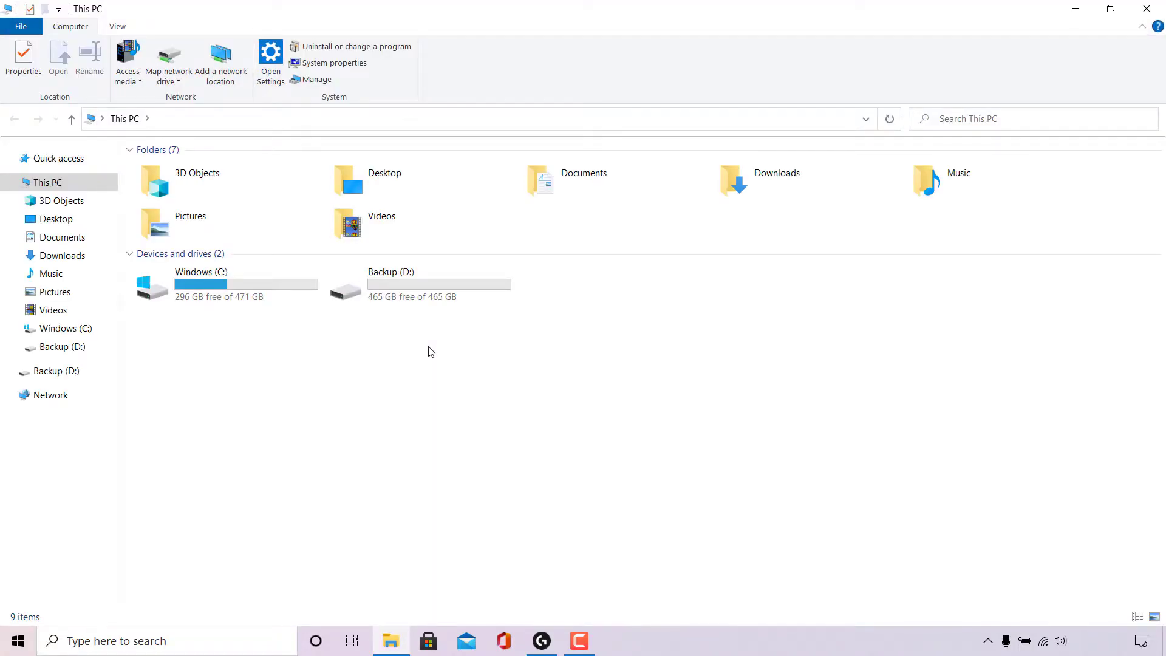
mouse_move(272, 327)
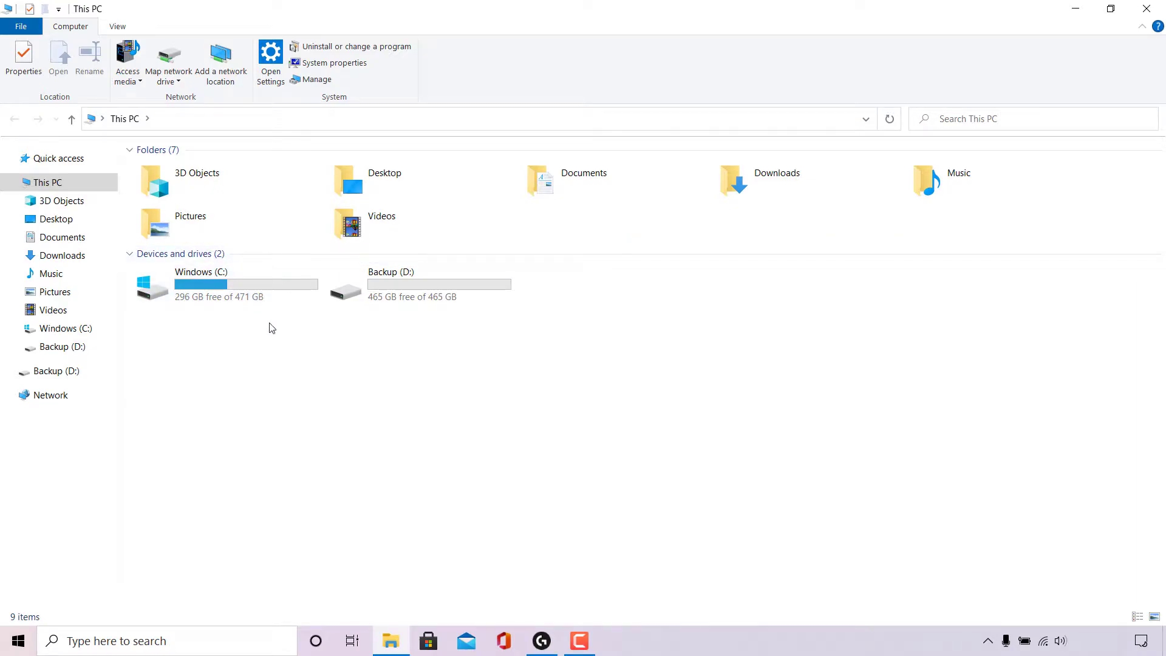
mouse_move(244, 290)
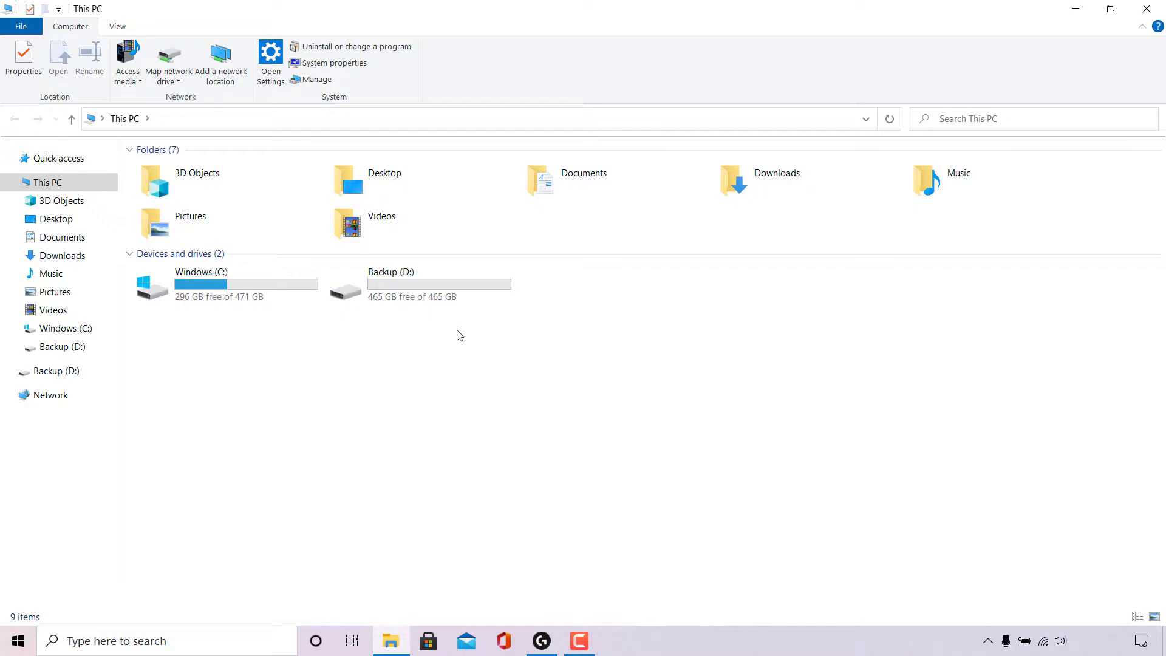
mouse_move(459, 331)
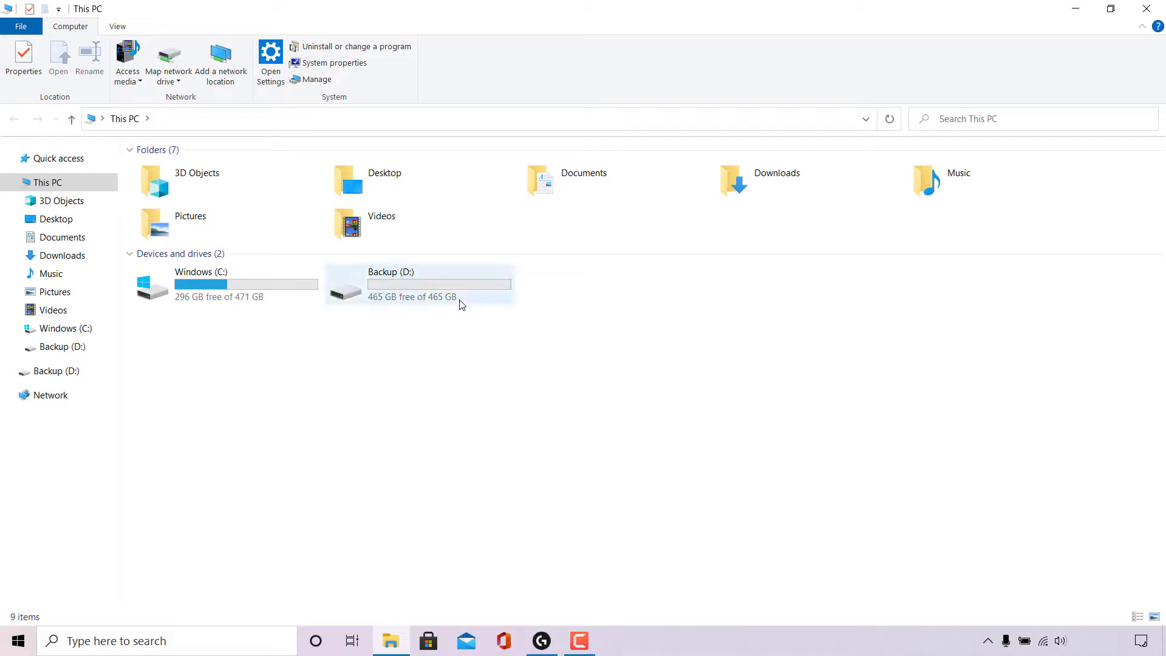
Open Backup (D:) to verify it is empty, then return to This PC
double_click(390, 283)
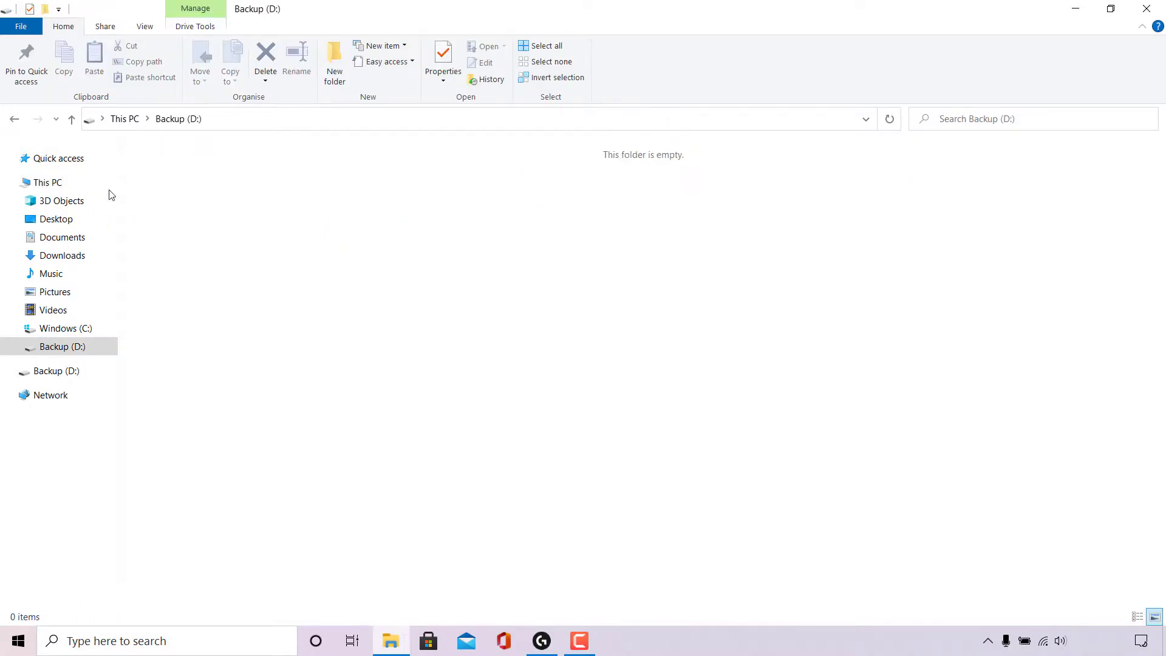
click(46, 182)
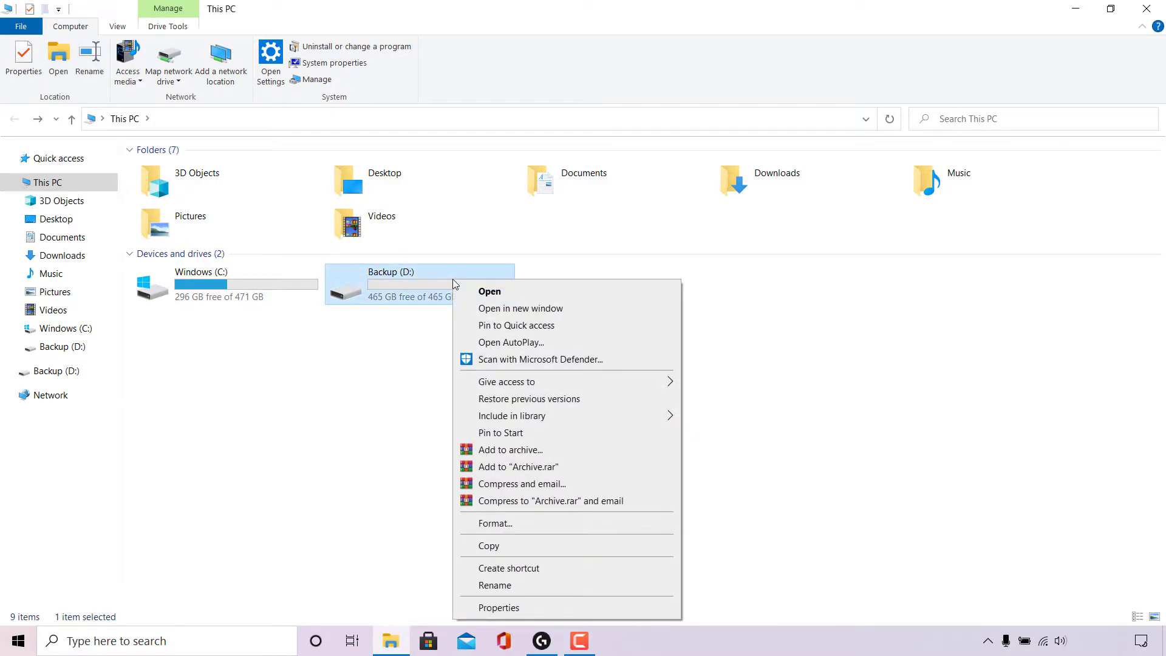
Choose Format... for the Backup (D:) drive
click(494, 523)
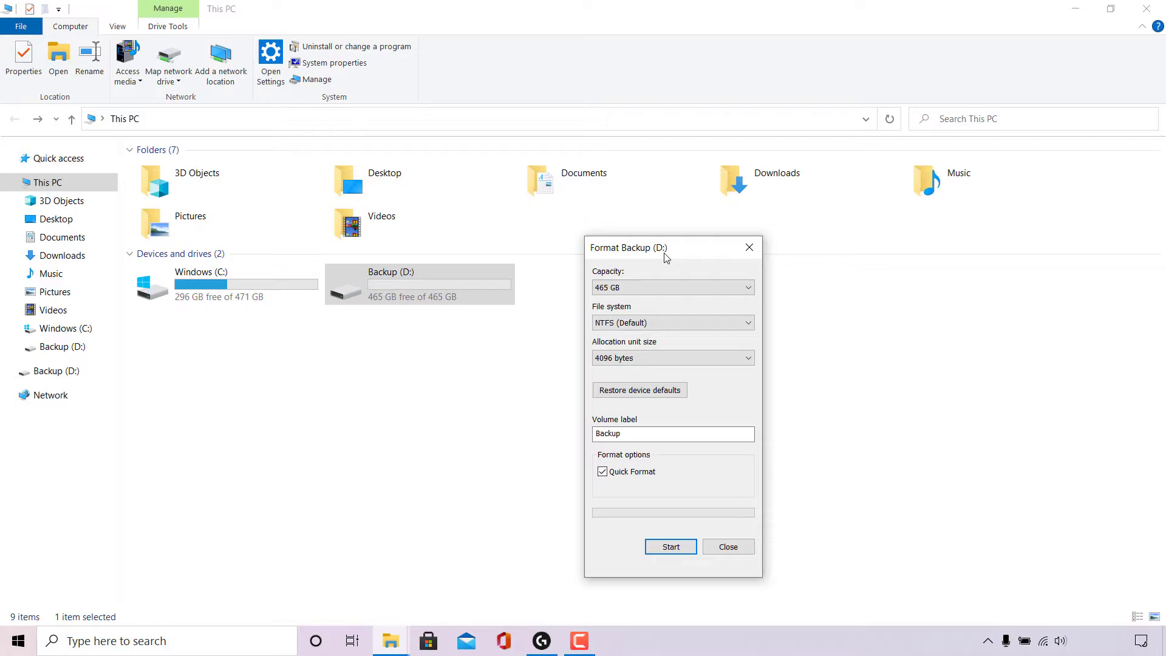
mouse_move(652, 276)
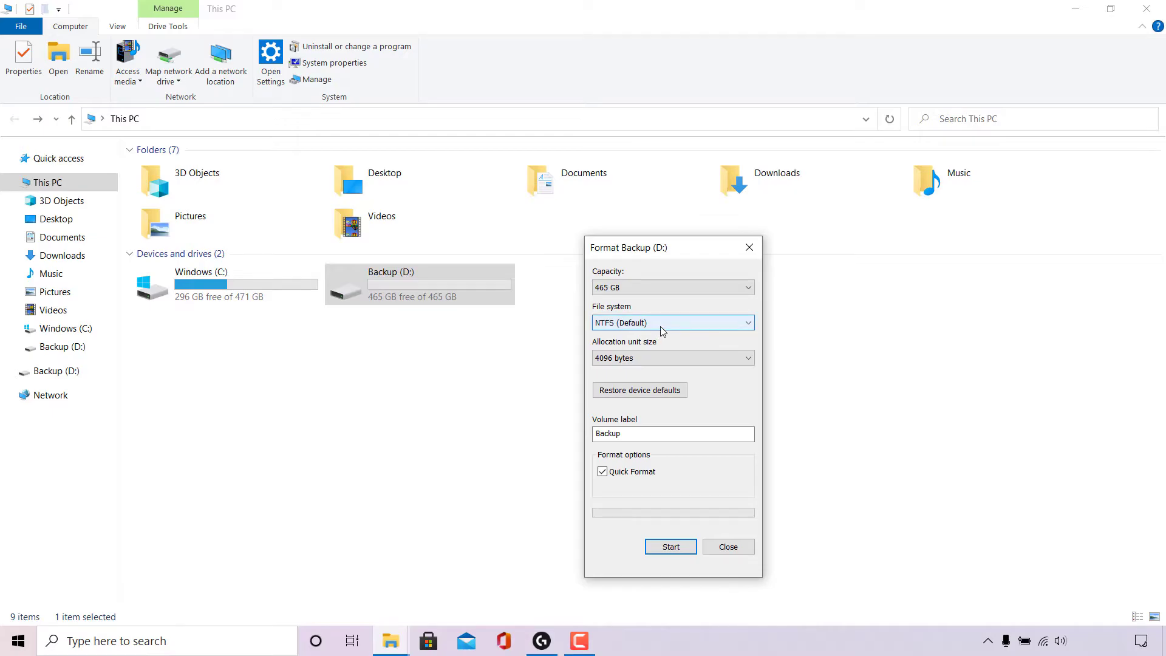
Keep NTFS as the file system and select Default allocation size
click(672, 322)
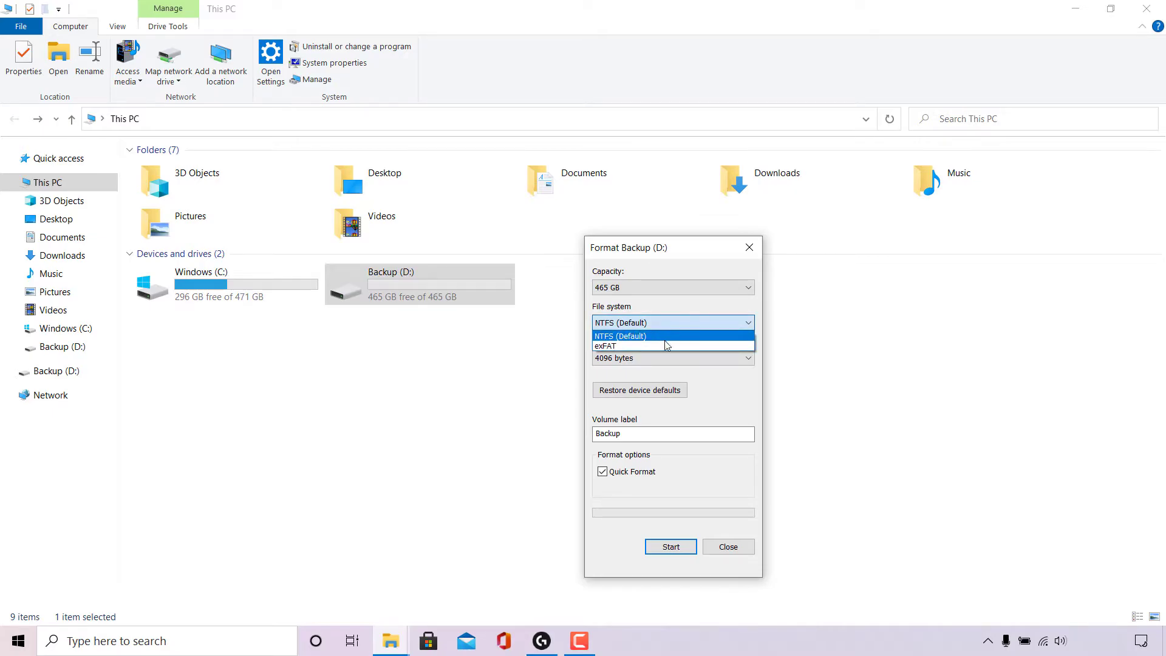
mouse_move(667, 346)
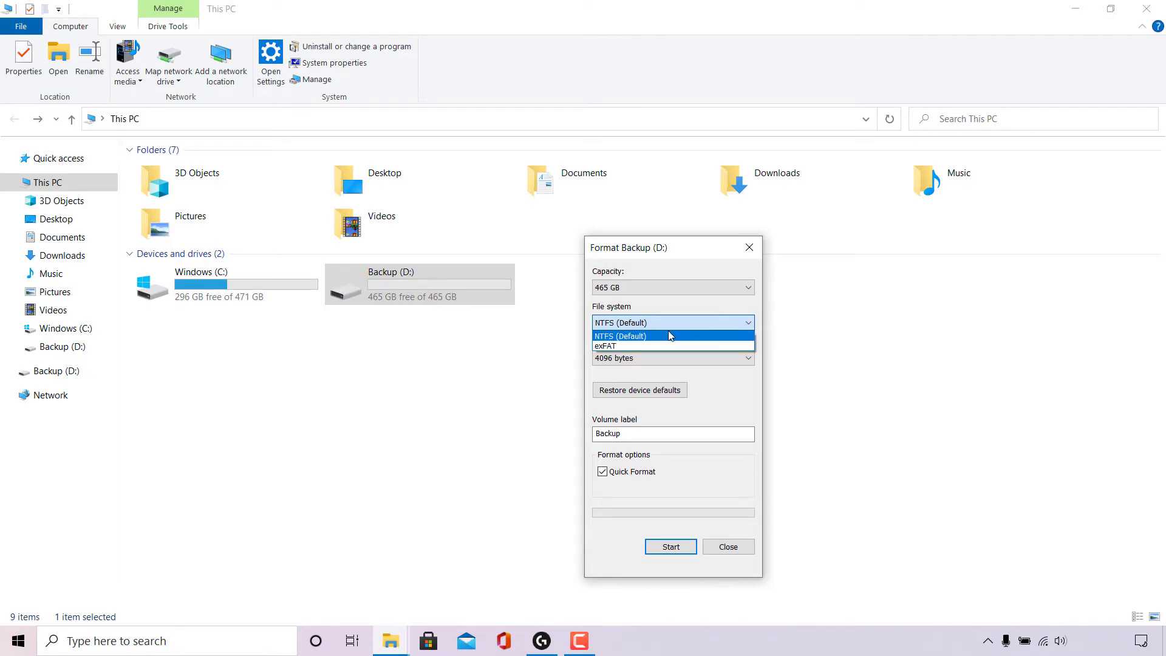
click(638, 335)
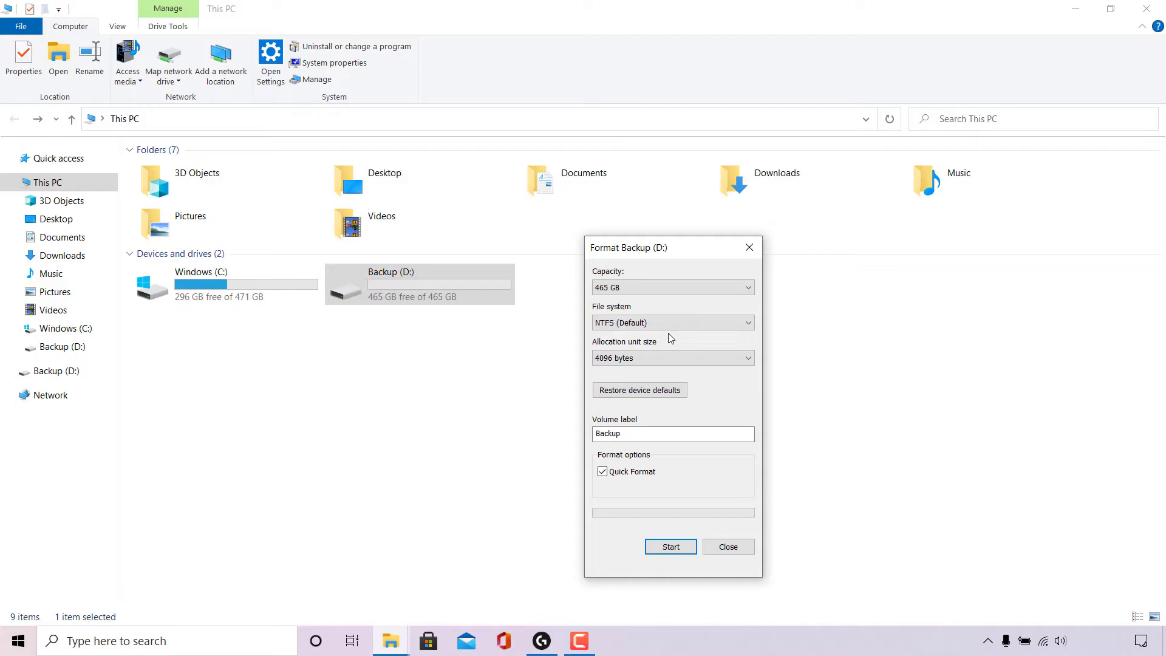
mouse_move(628, 370)
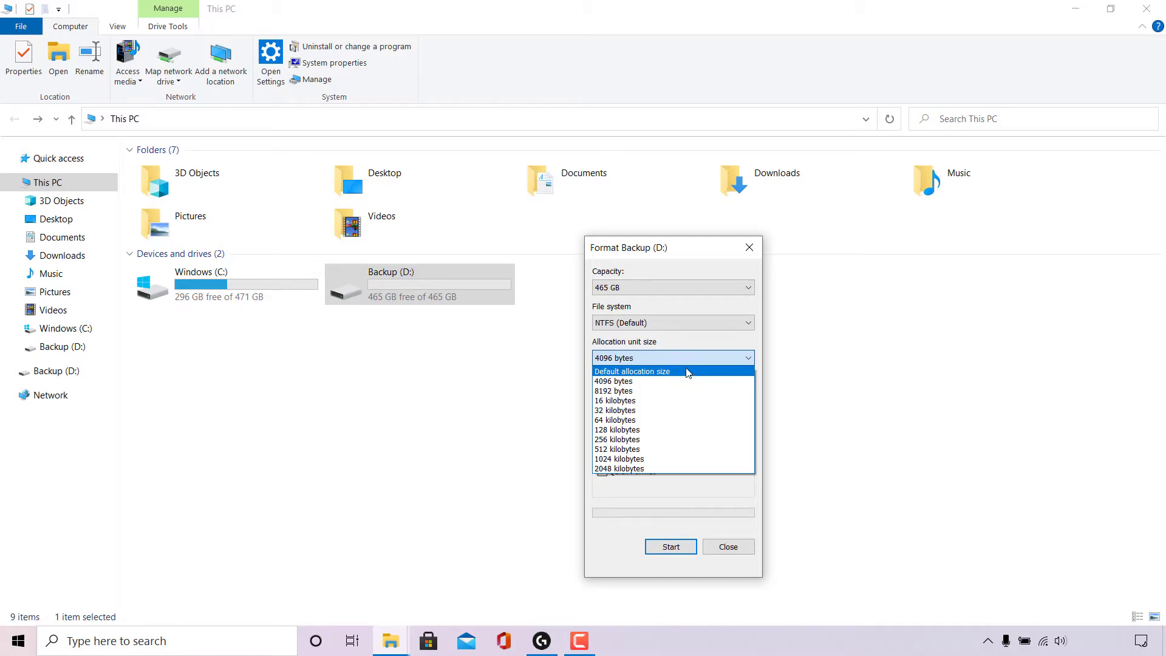
click(632, 371)
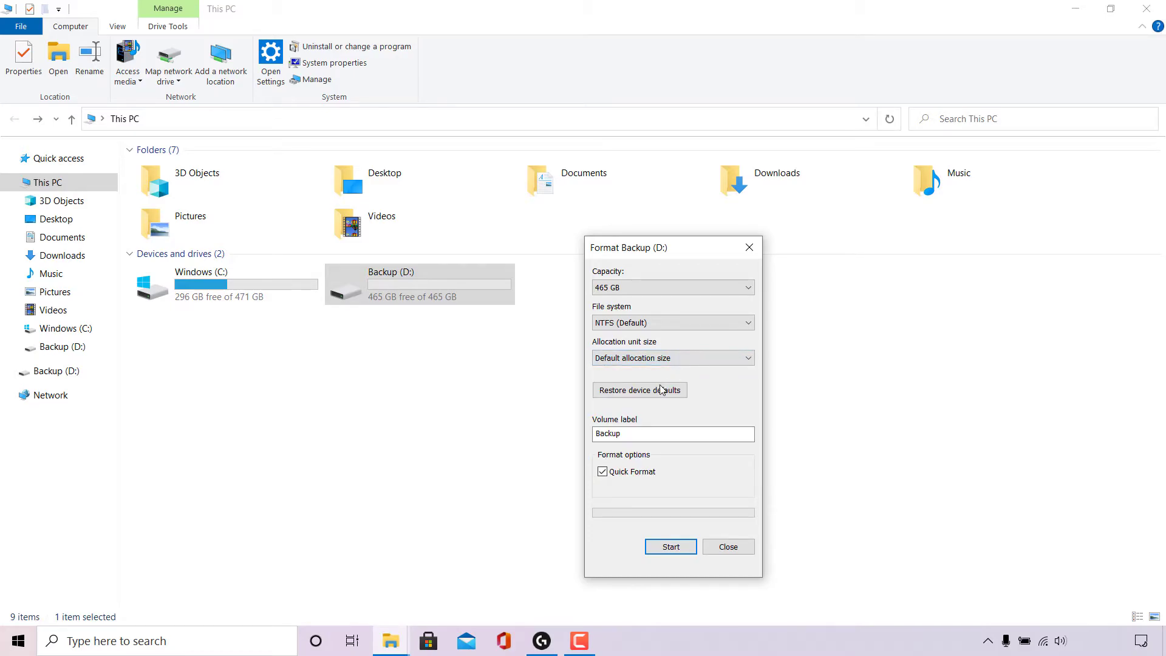
mouse_move(651, 415)
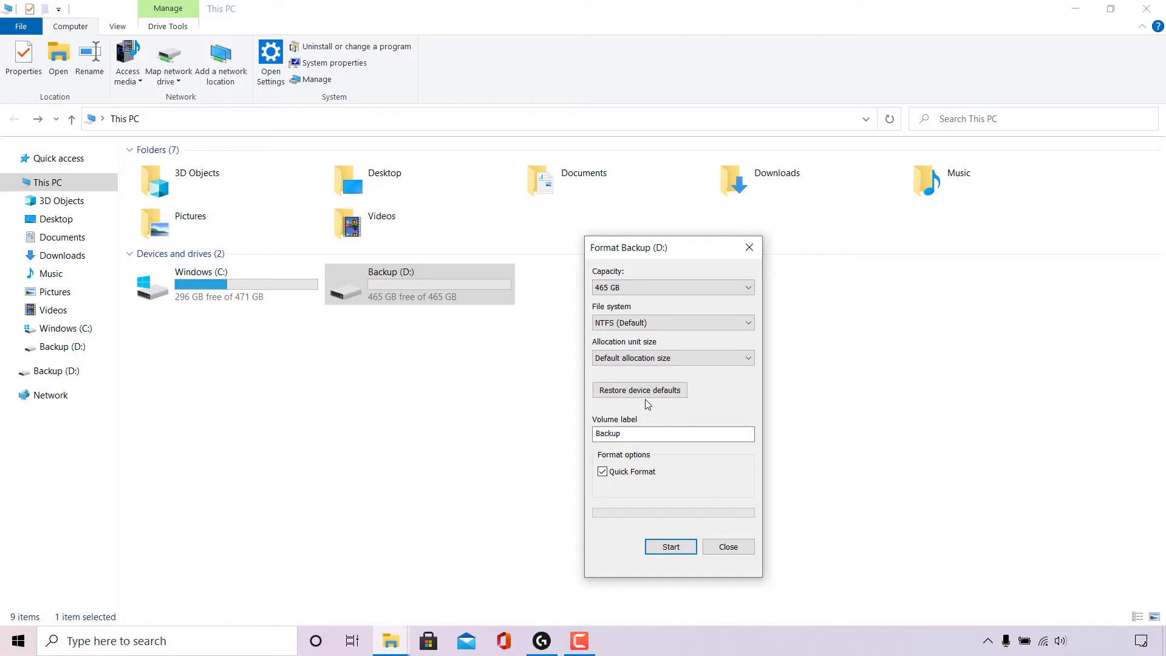
click(673, 433)
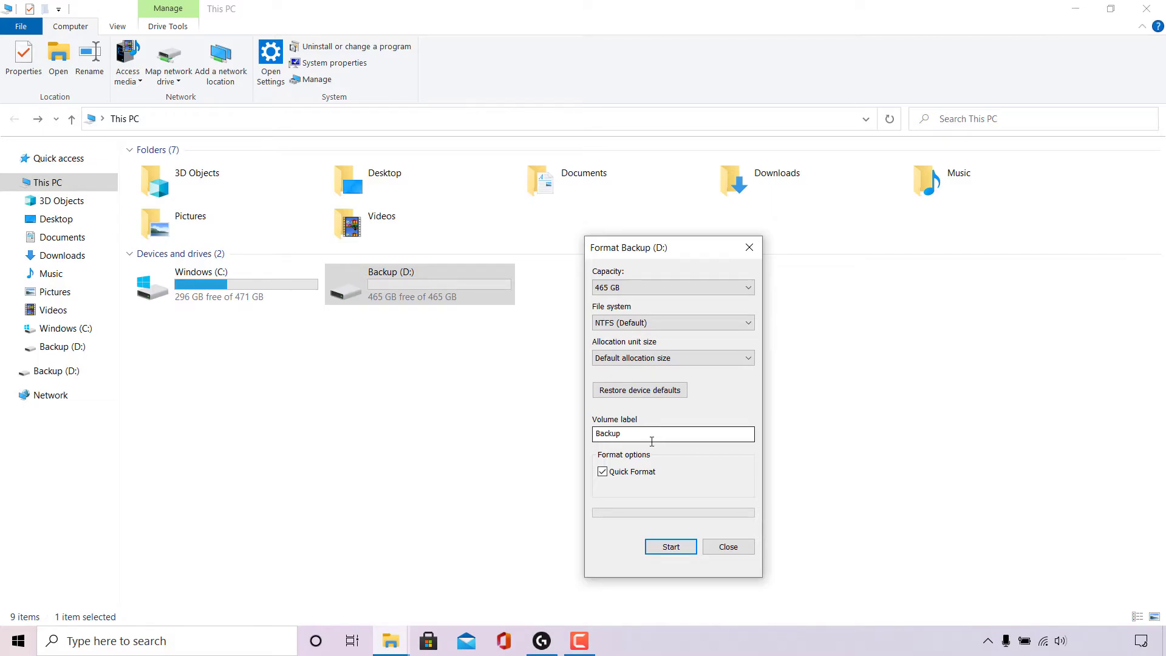
mouse_move(659, 473)
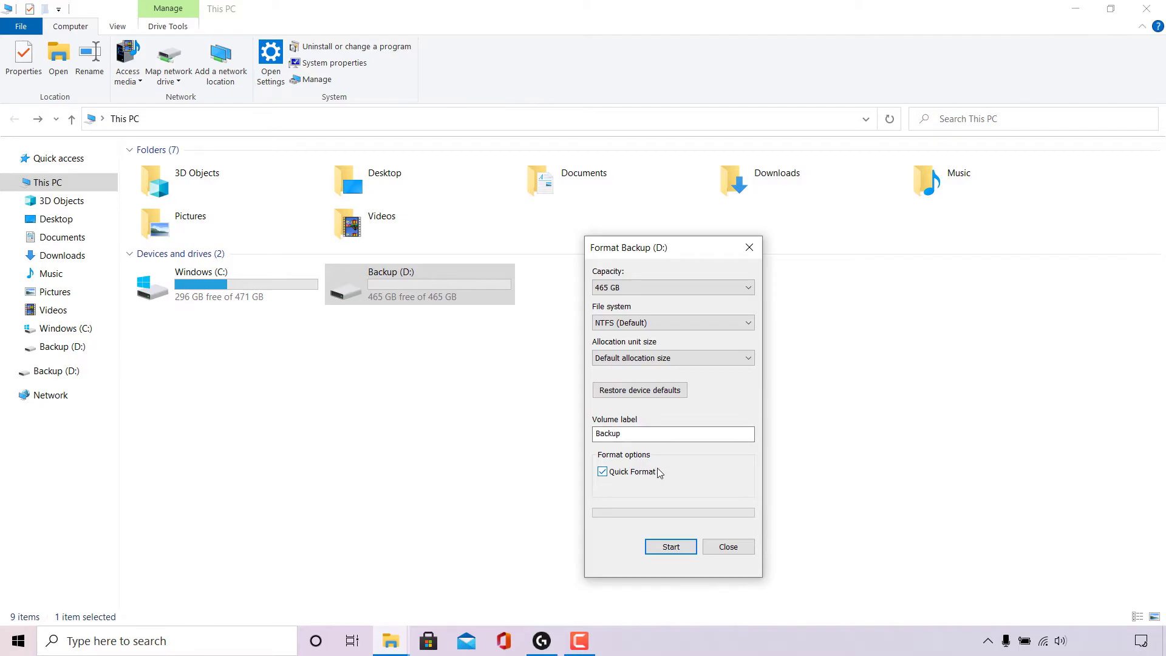
mouse_move(643, 466)
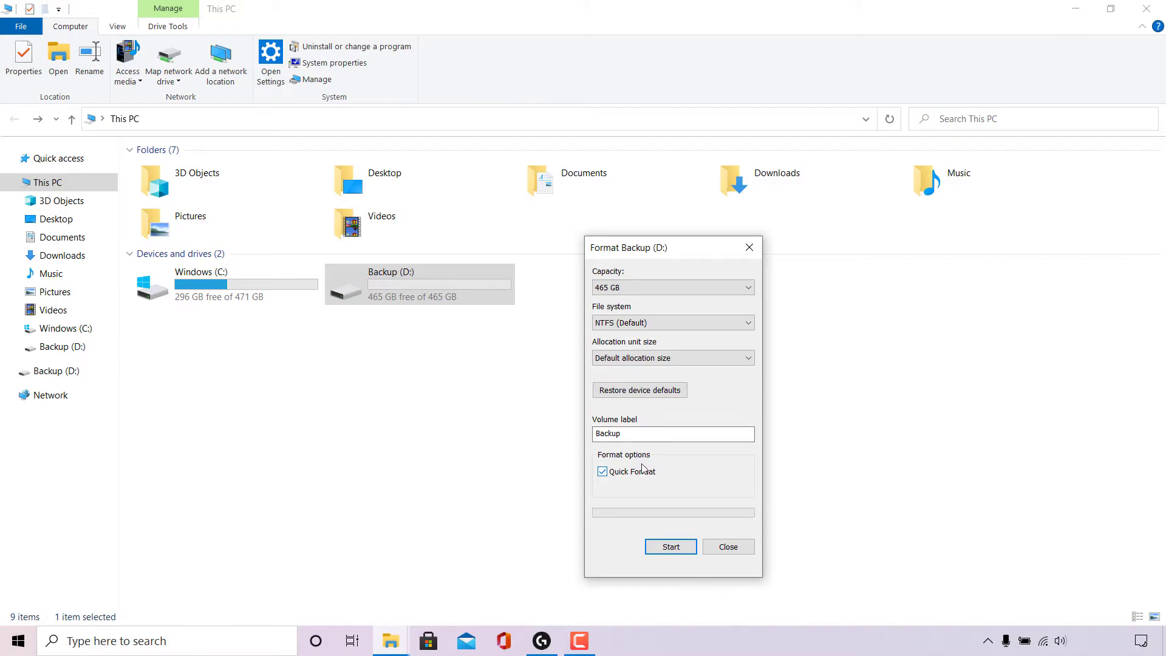
Disable Quick Format and start formatting Backup (D:)
click(602, 472)
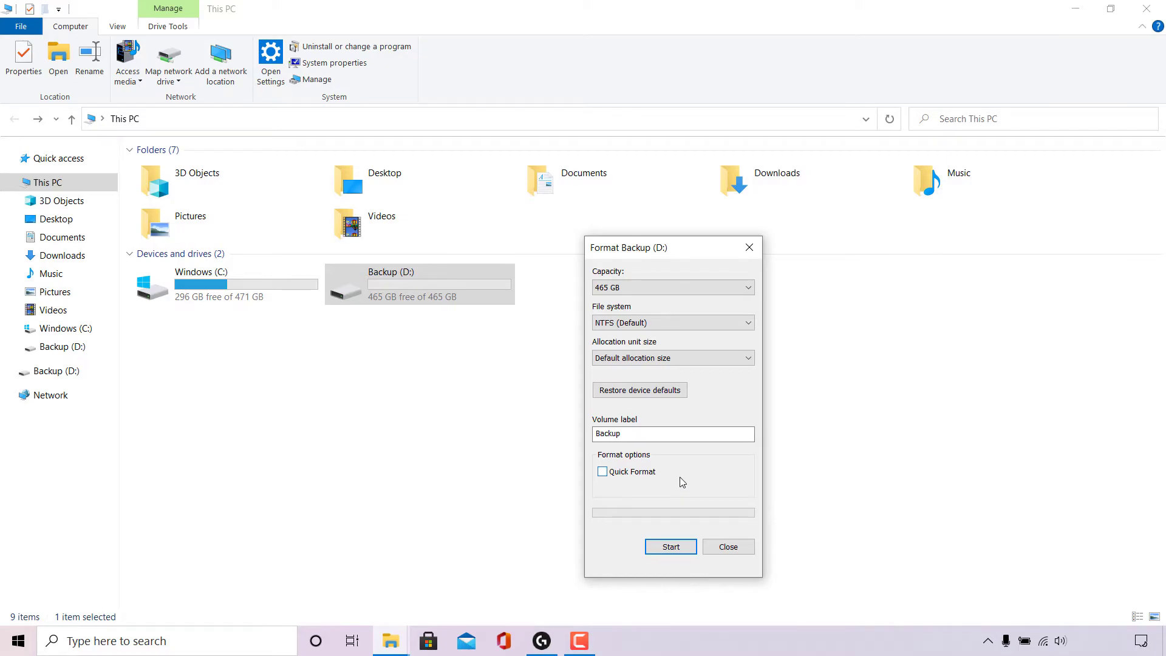
mouse_move(681, 494)
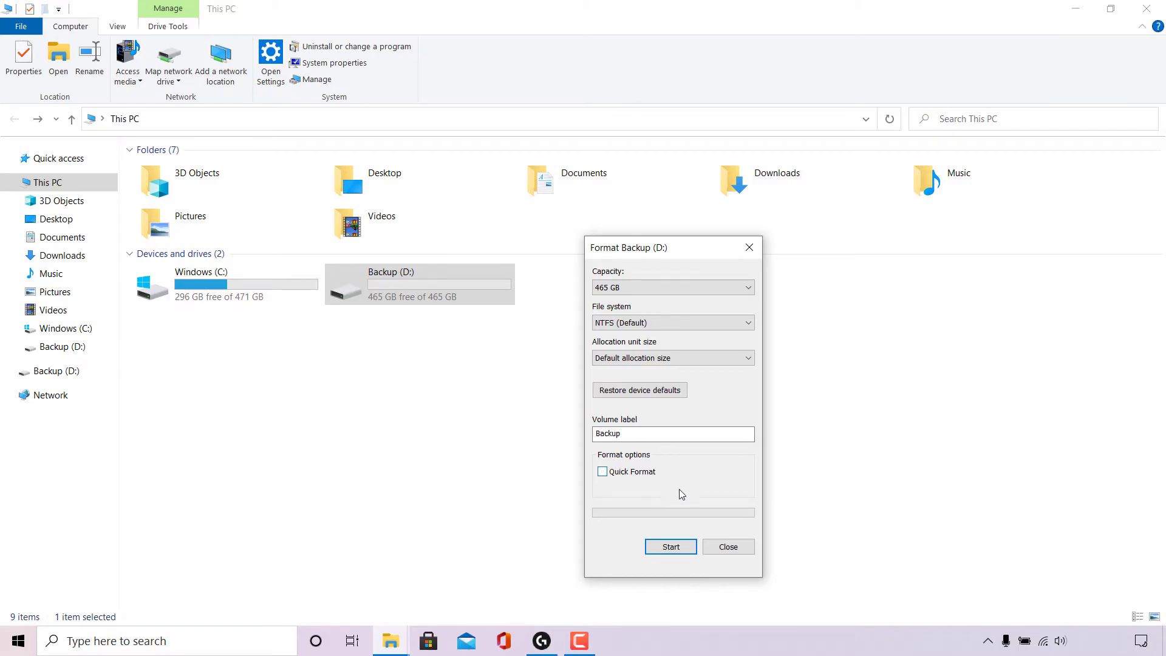
click(670, 547)
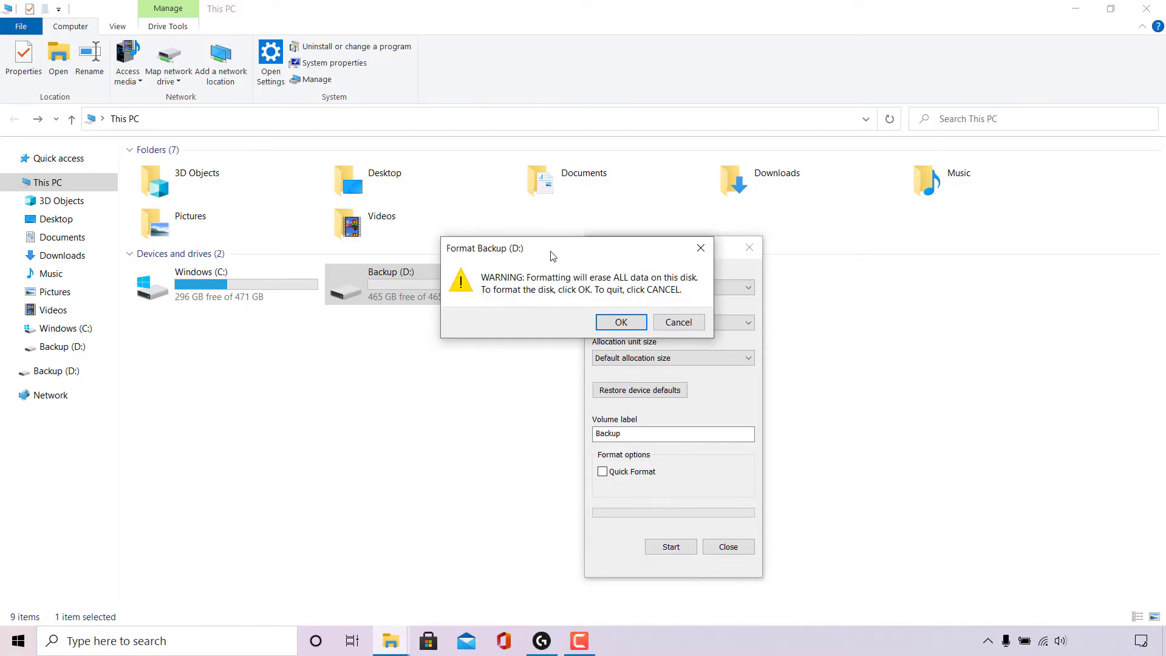
mouse_move(617, 284)
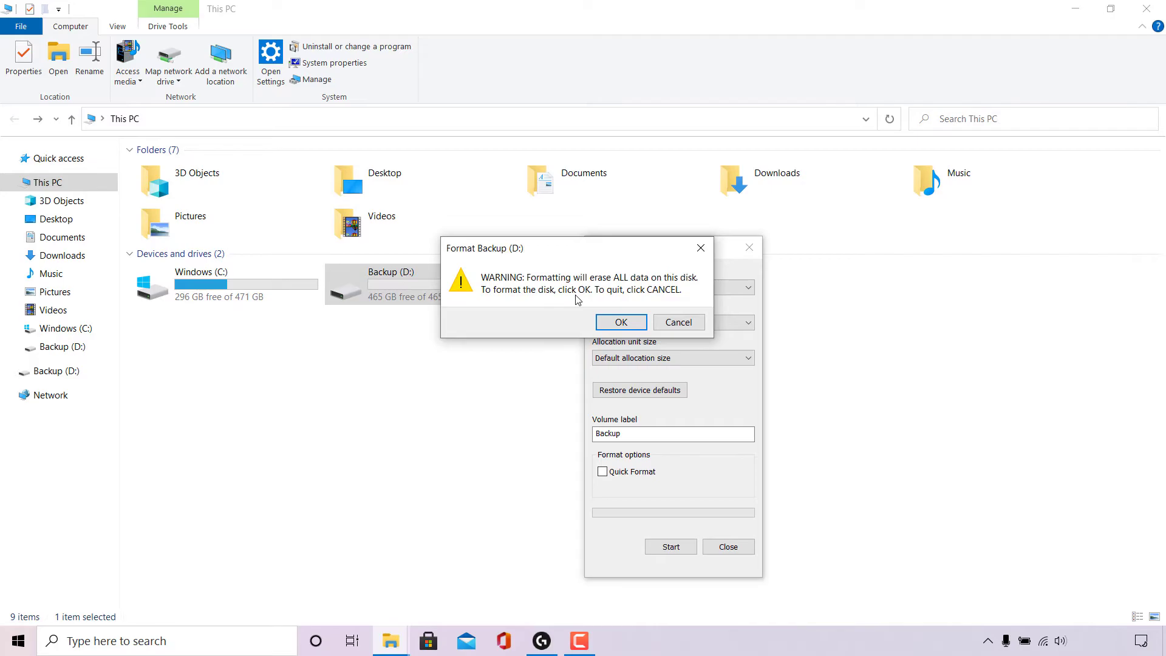
mouse_move(573, 308)
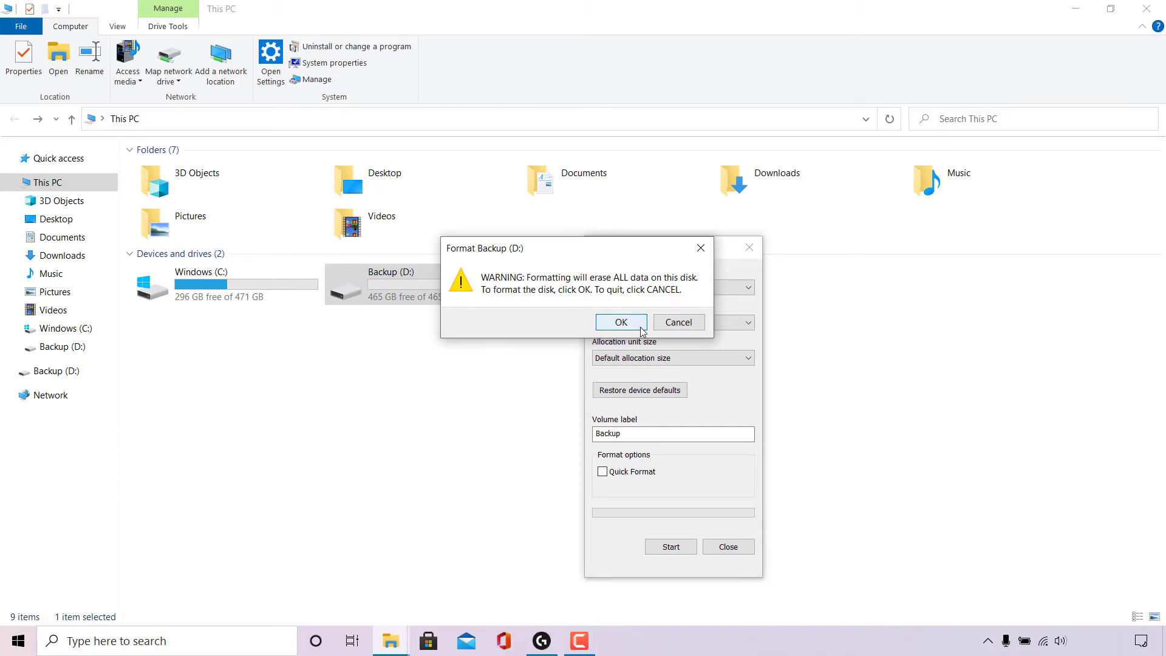
Approve erasing all data, then acknowledge the Format Complete notice
click(621, 321)
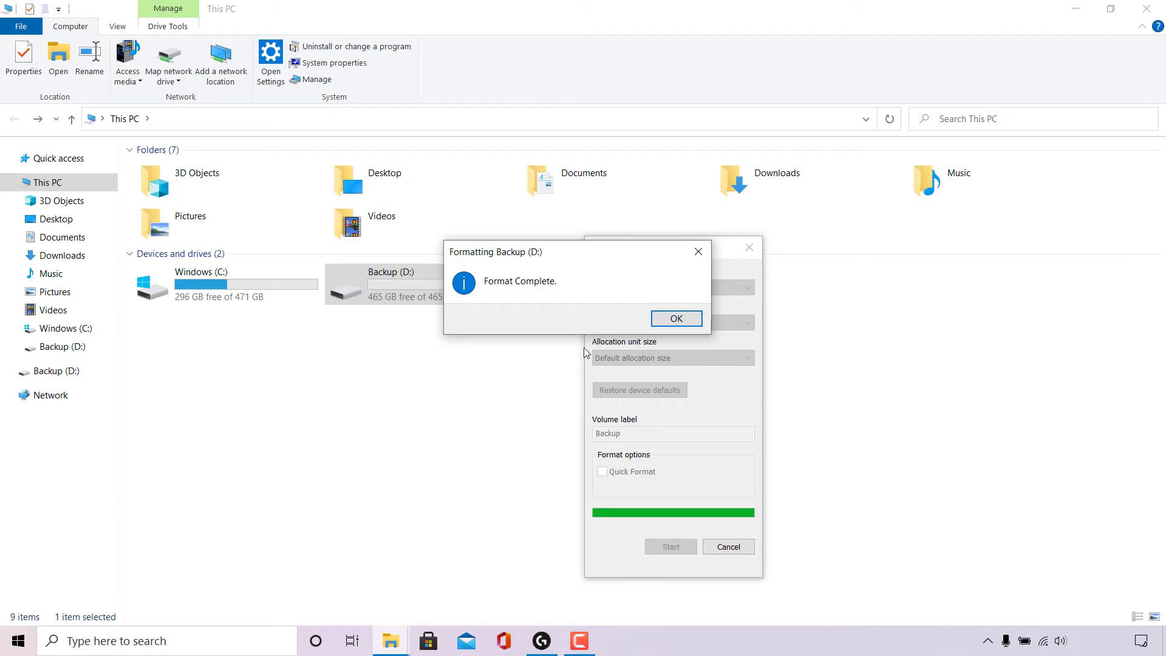
mouse_move(560, 299)
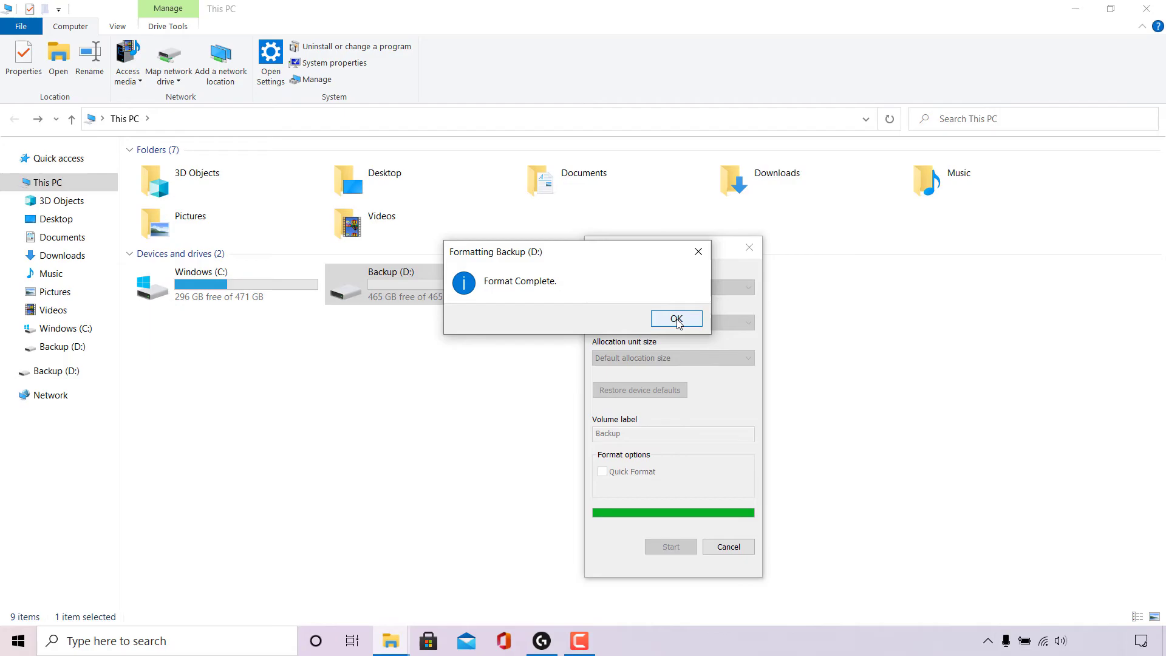
click(676, 318)
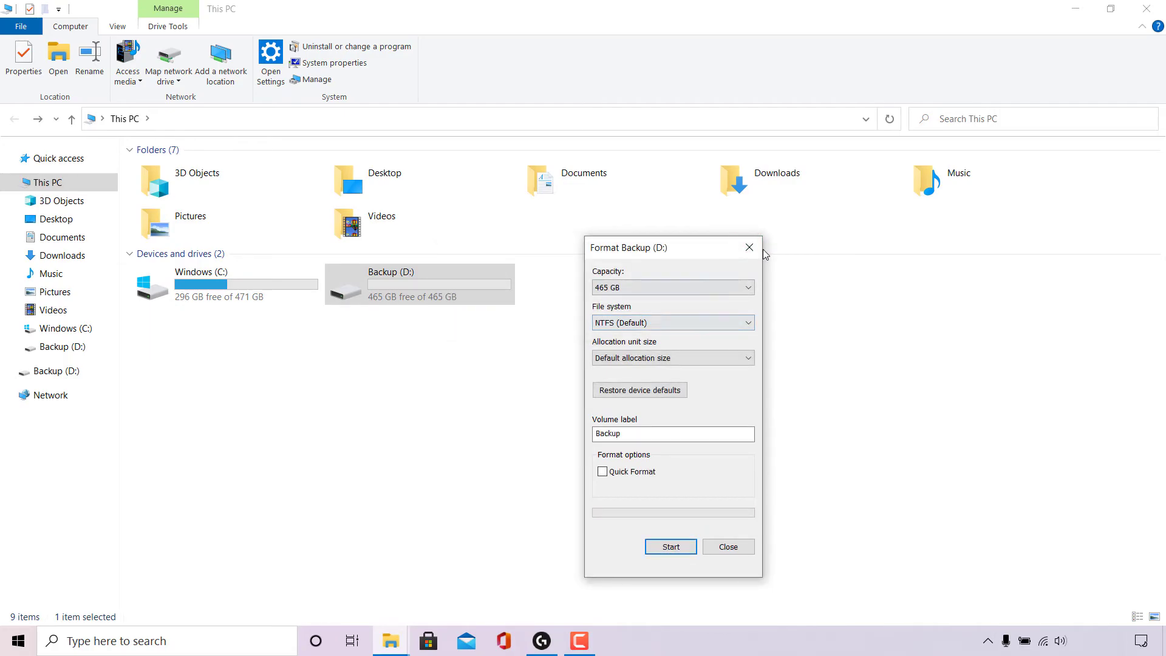
Close the Format Backup (D:) dialog
click(728, 546)
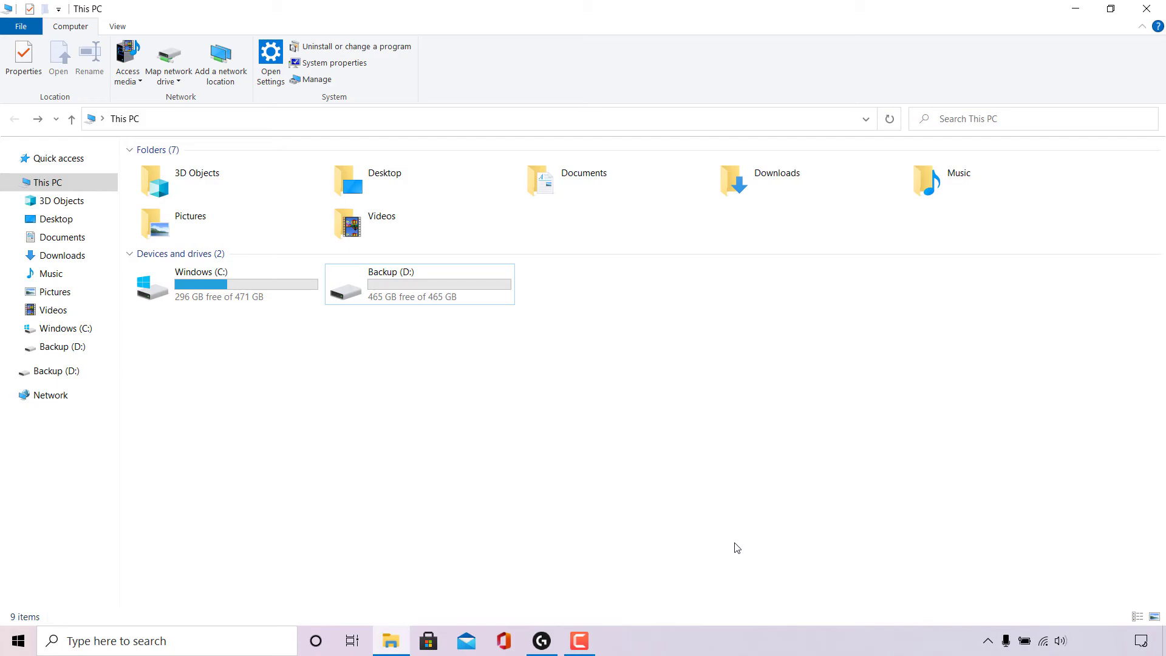
mouse_move(570, 306)
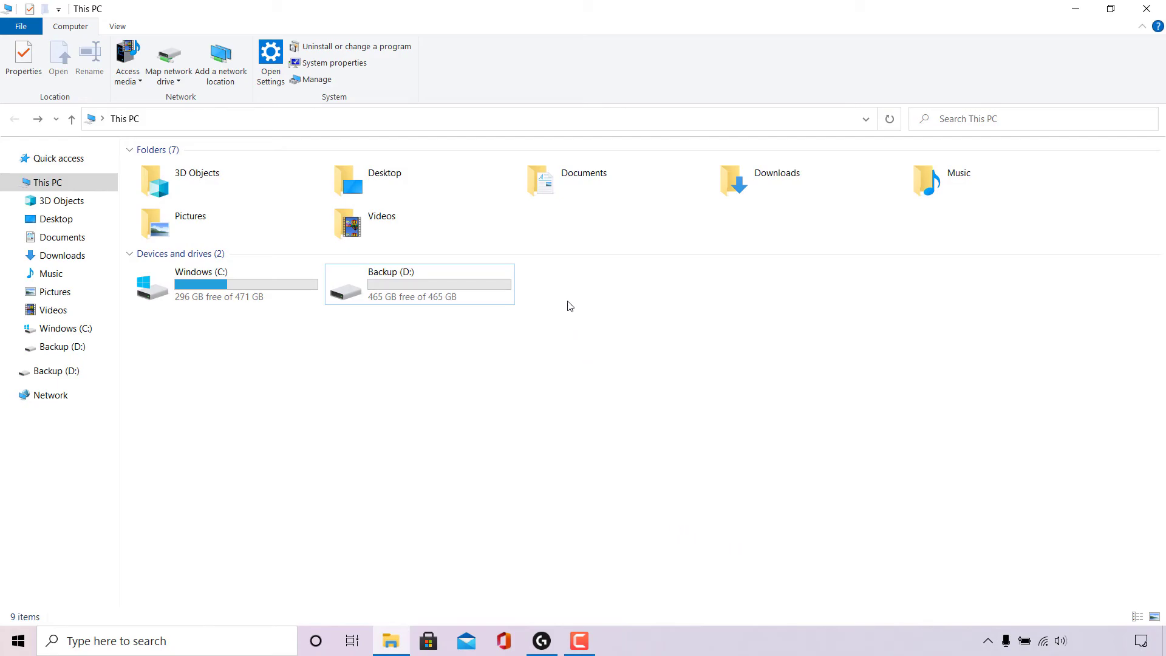